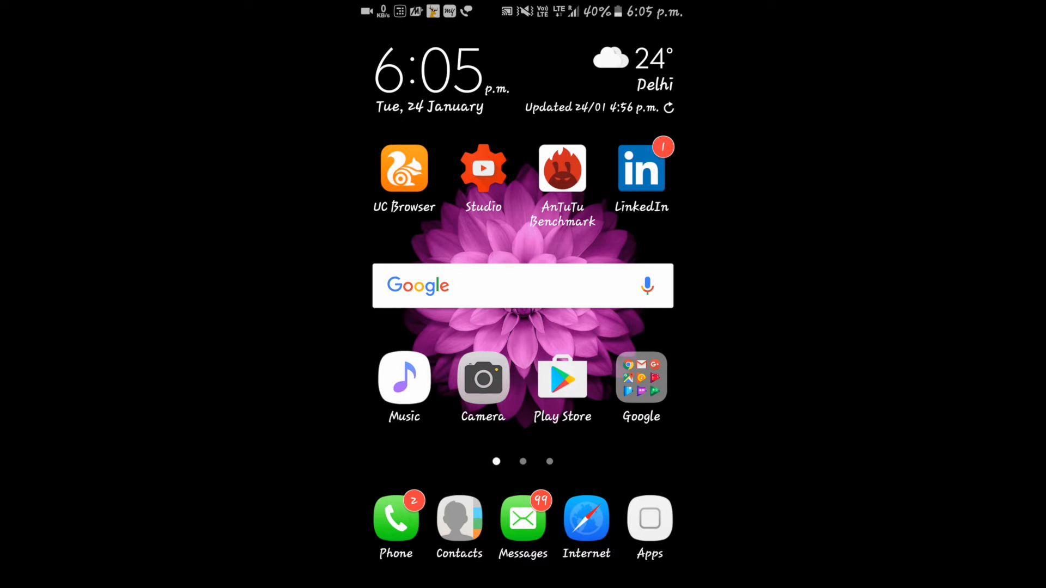
From the notification shade, go to Settings and open Applications.
scroll("down", 3)
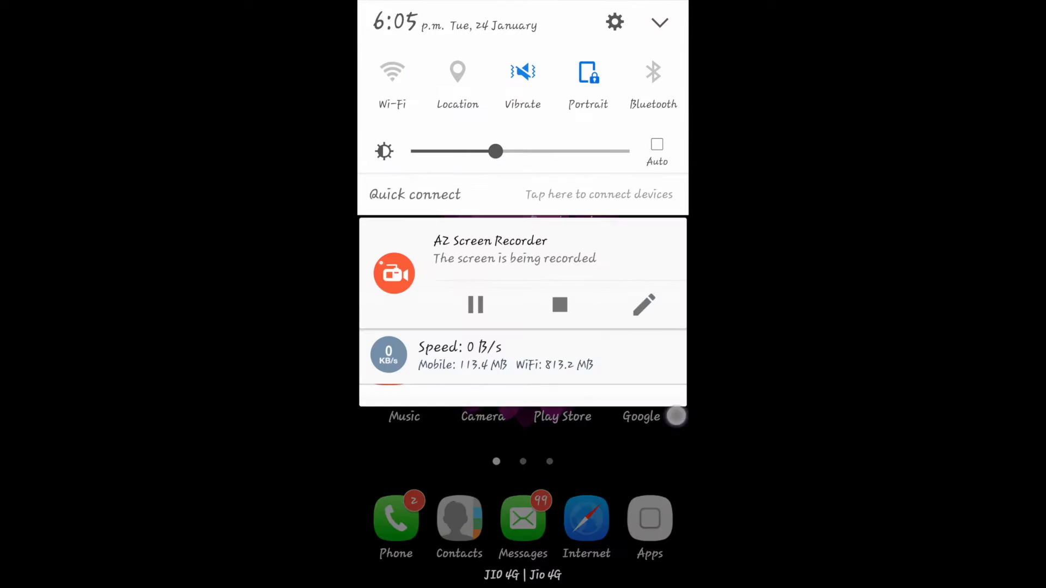
left_click(614, 22)
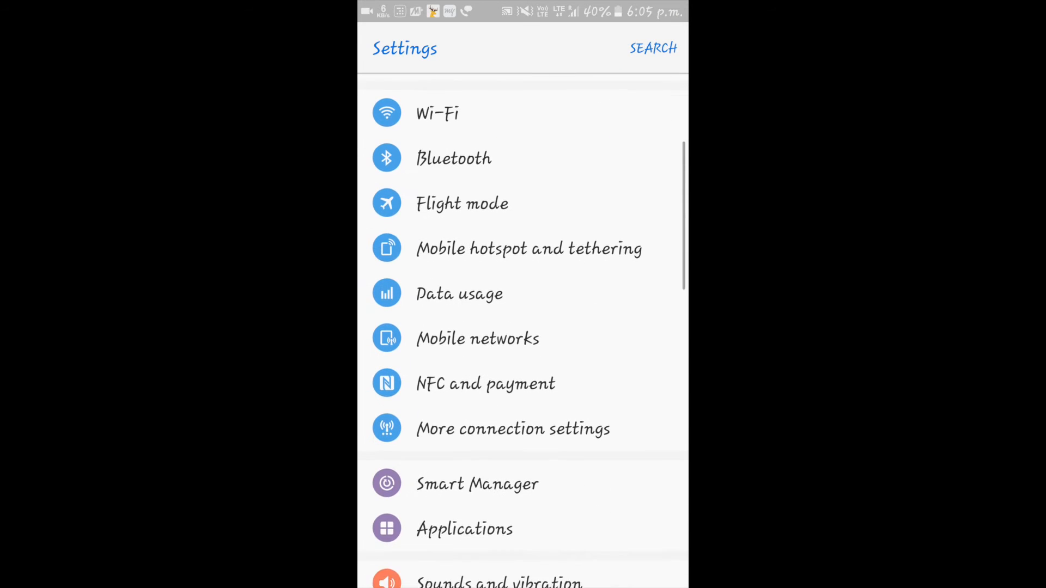
scroll("down", 3)
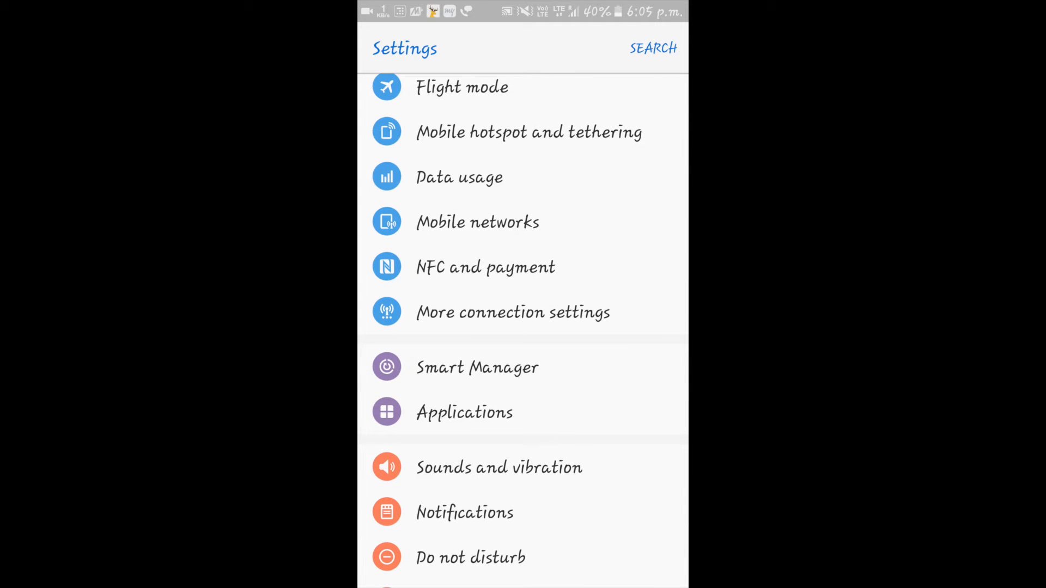
left_click(465, 412)
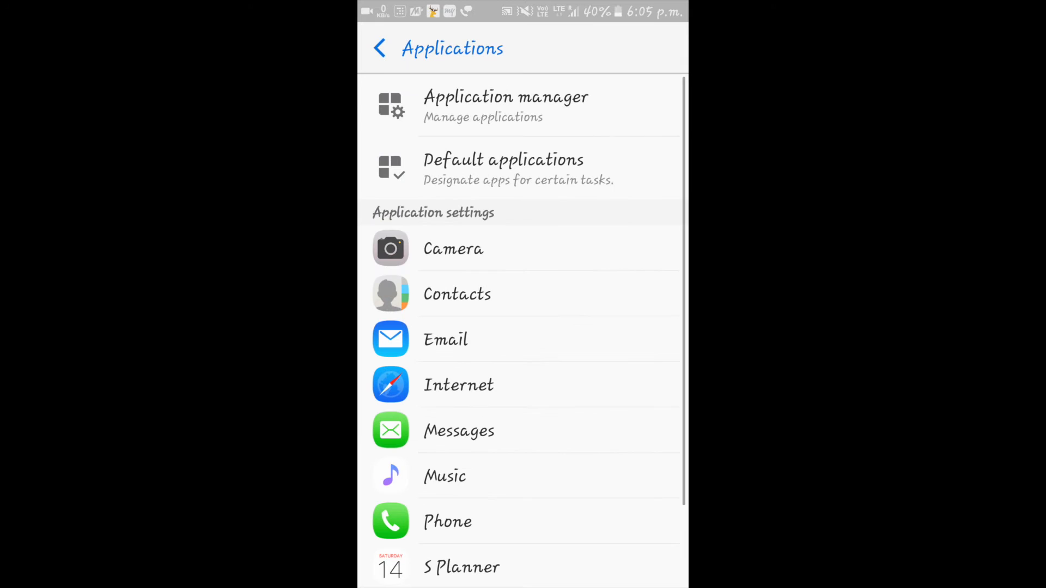
Open Application manager and choose 'Apps that can appear on top' from the MORE menu.
left_click(505, 106)
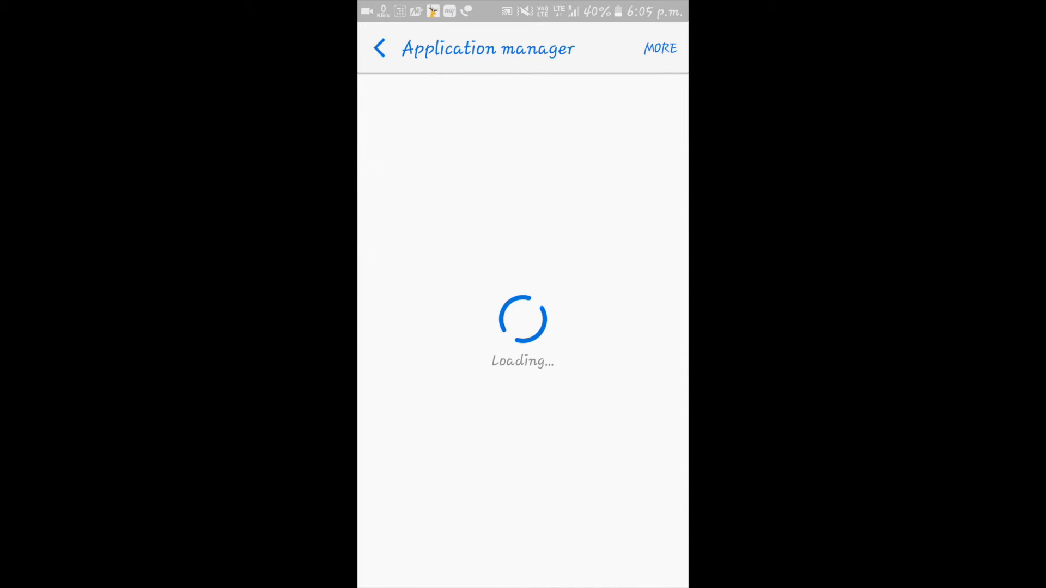
left_click(659, 48)
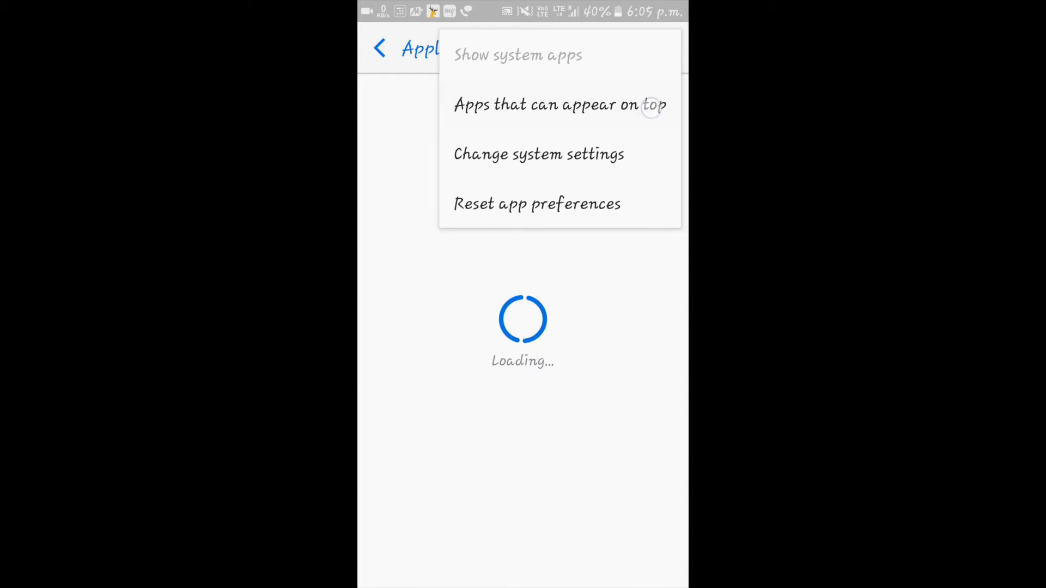
left_click(559, 104)
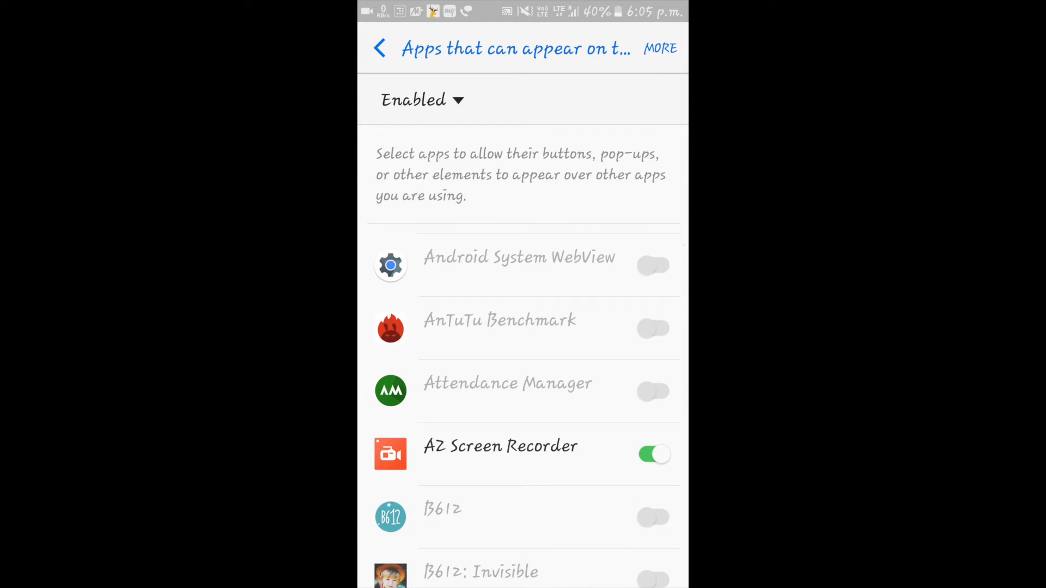
Scroll the overlay list to the end, noting AZ Screen Recorder and ES File Explorer enabled, then go back.
scroll("down", 3)
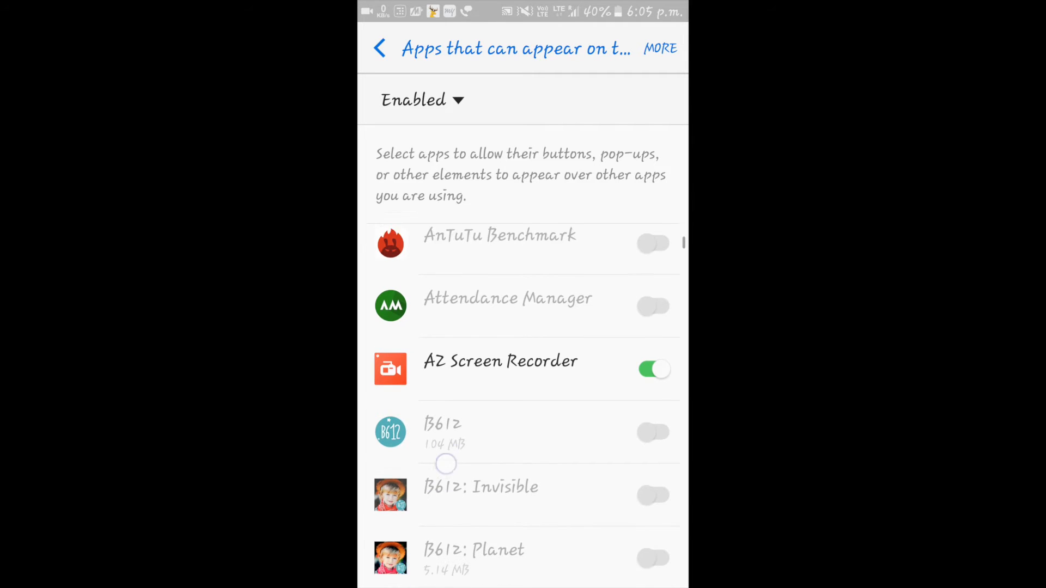
scroll("down", 3)
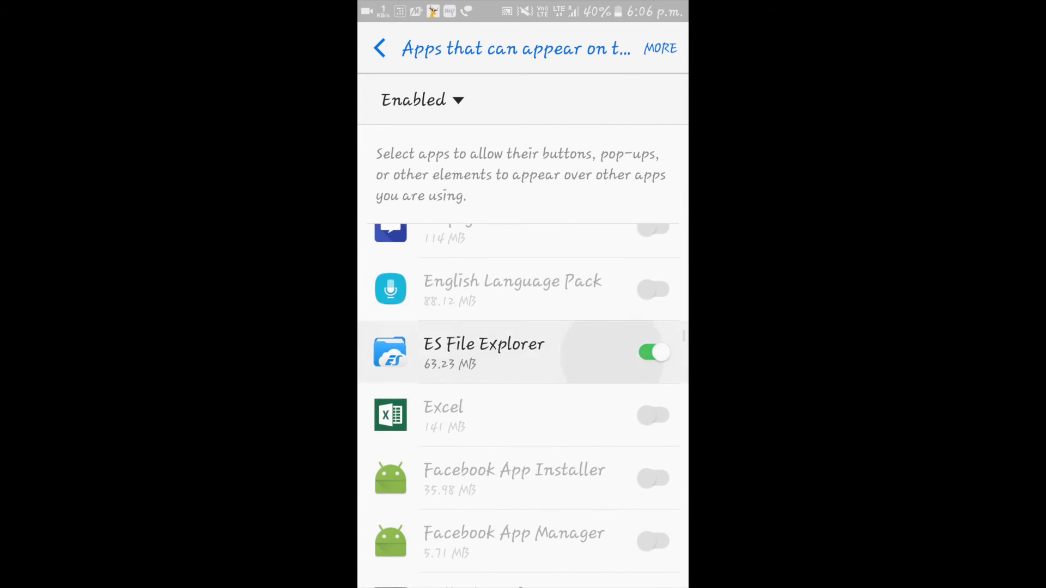
scroll("down", 3)
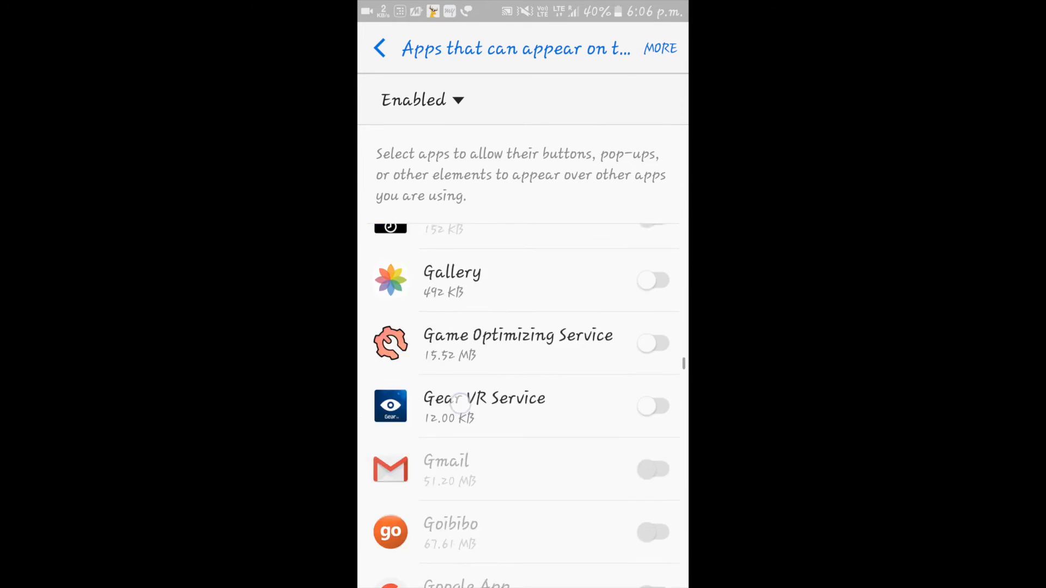
scroll("down", 3)
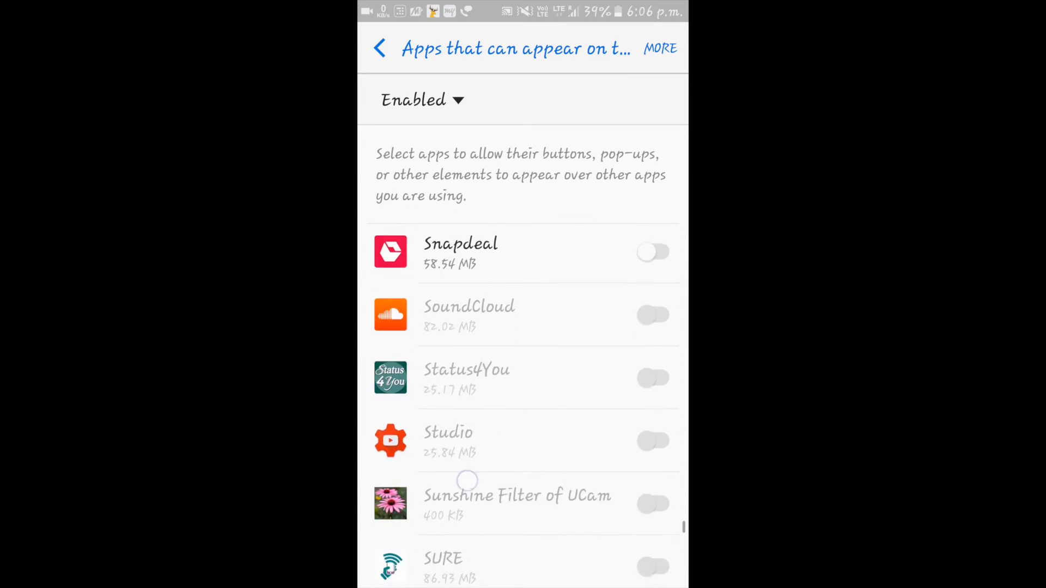
scroll("down", 3)
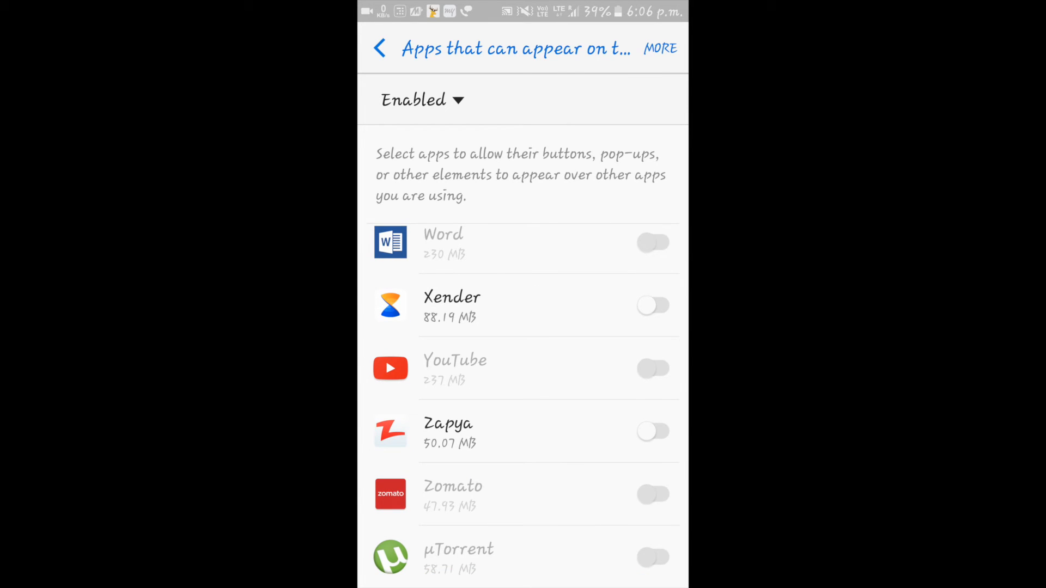
left_click(380, 48)
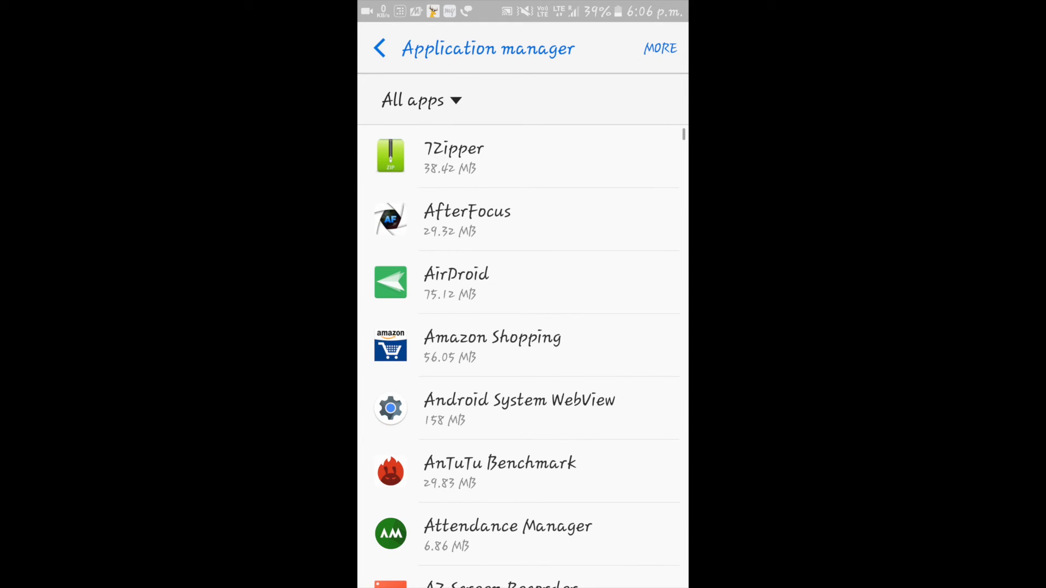